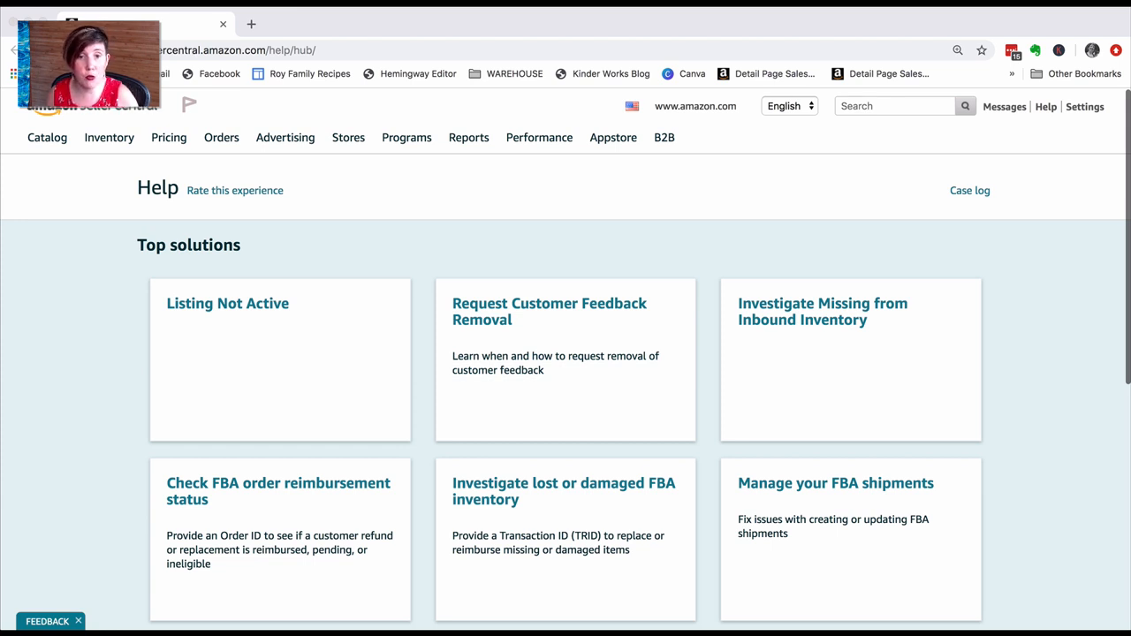
mouse_move(1027, 294)
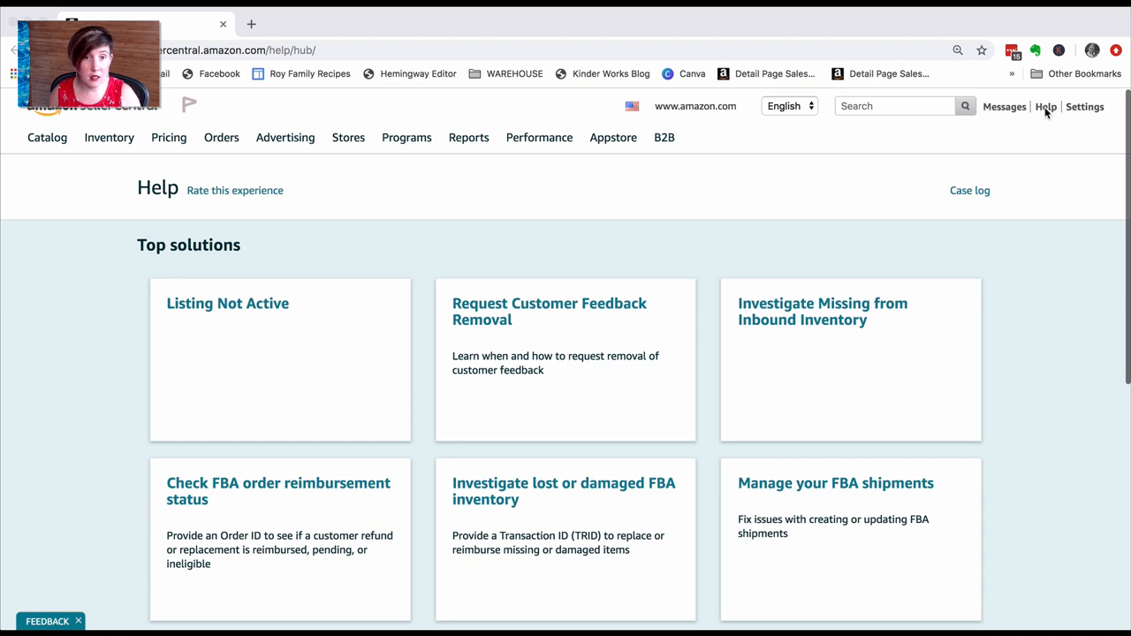
mouse_move(1039, 258)
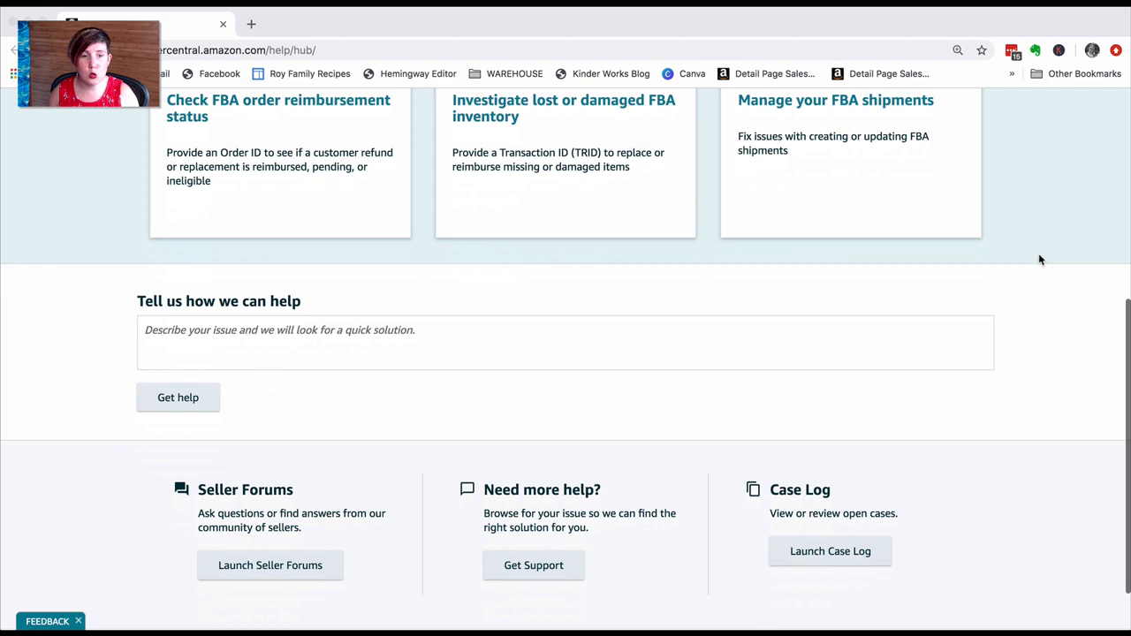
- From the Help hub's 'Need more help?' section, go to the Get Support page
scroll("down", 3)
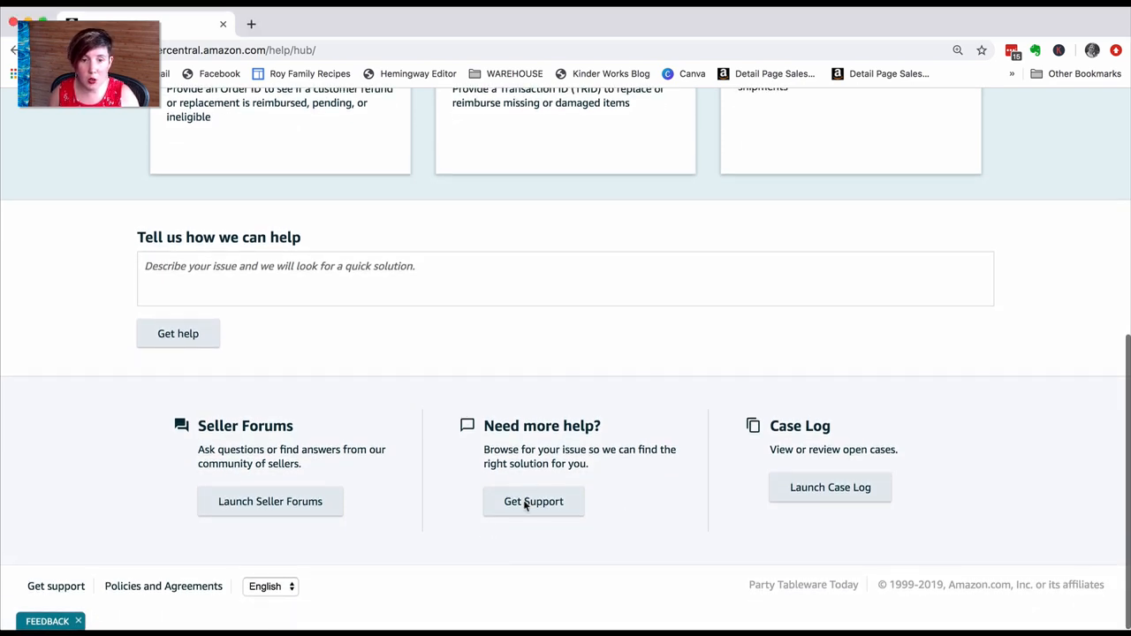
left_click(533, 502)
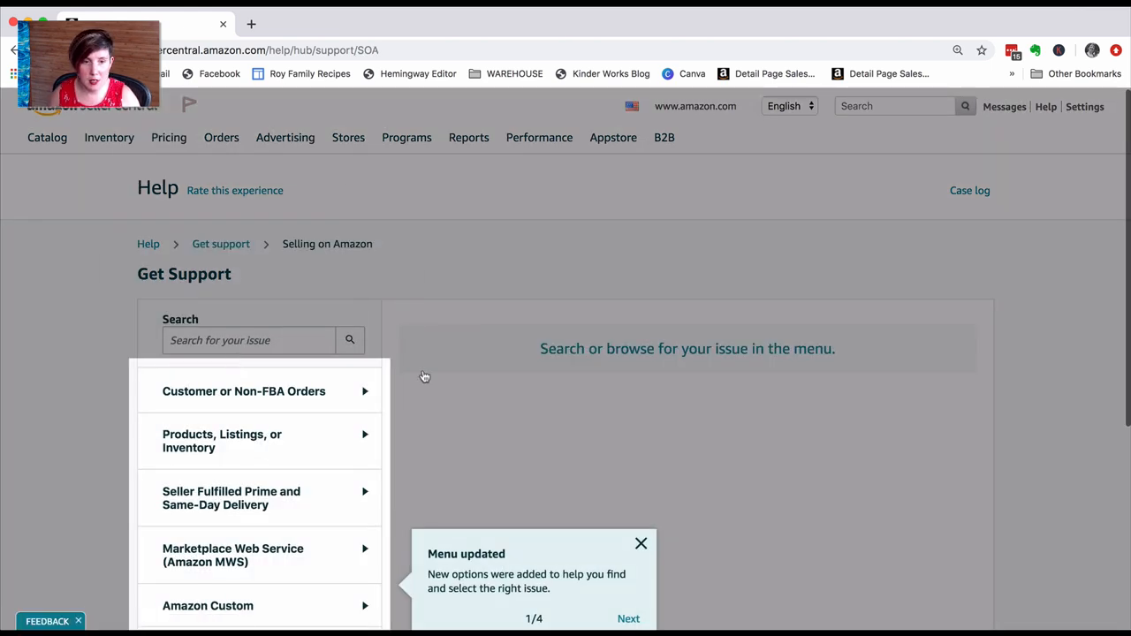
- Dismiss the 'Menu updated' tip, expand Fulfillment by Amazon and choose Investigate Other FBA Issues
scroll("down", 3)
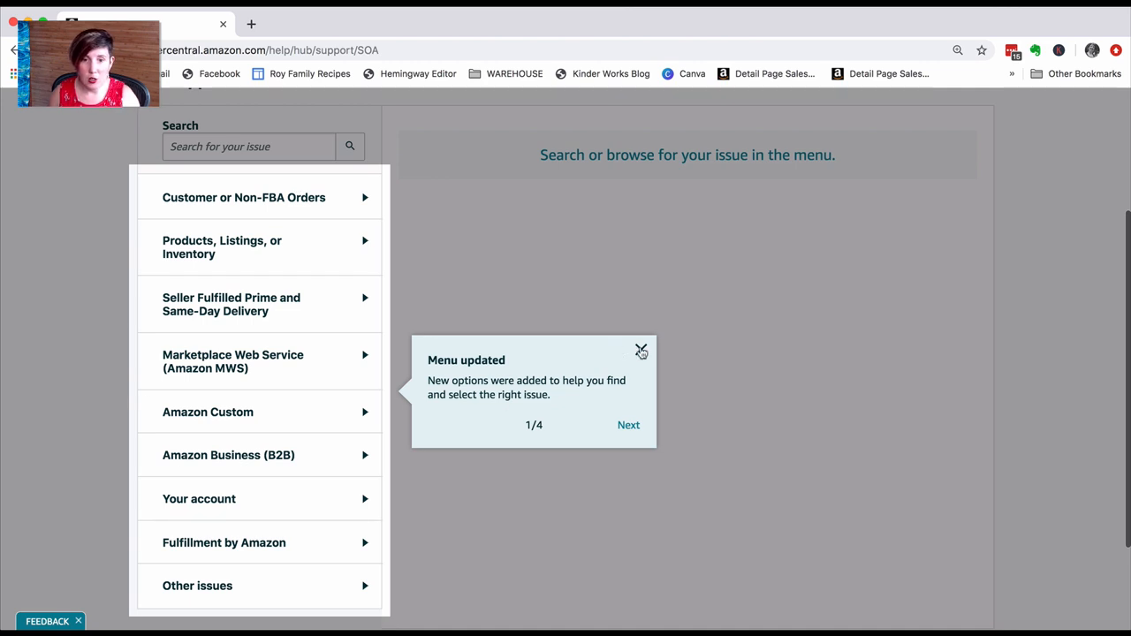
left_click(641, 350)
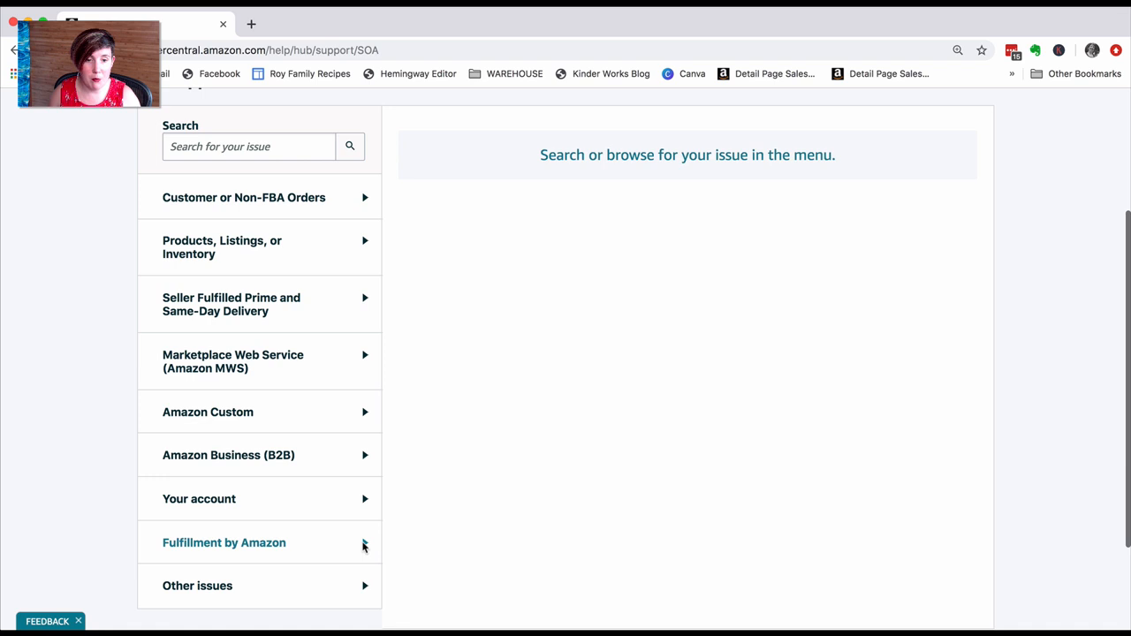
left_click(223, 543)
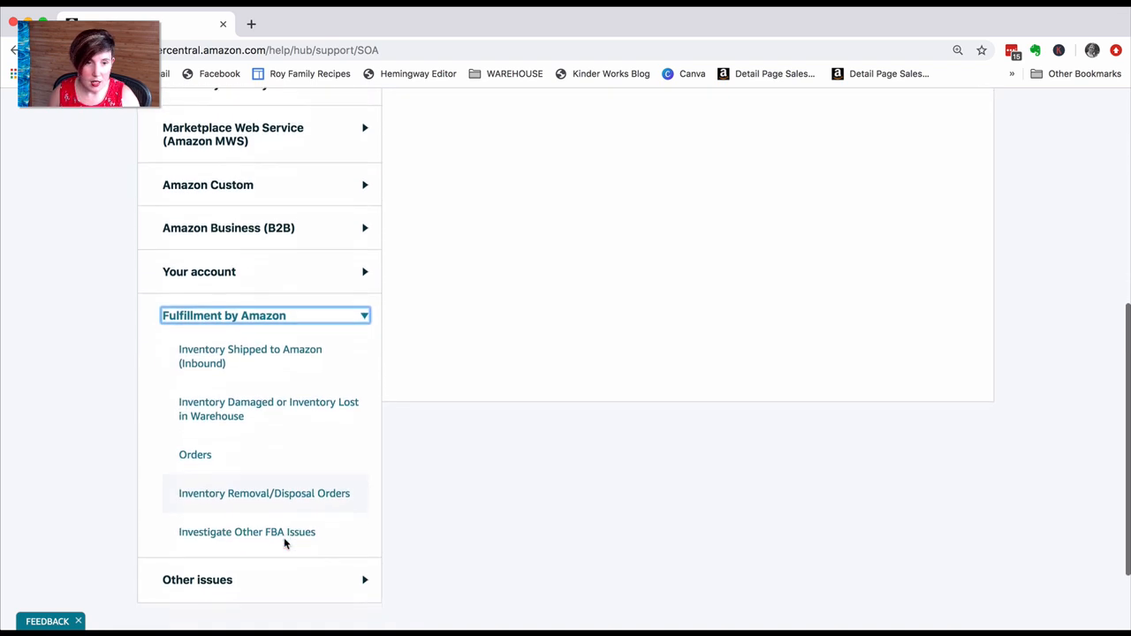
scroll("down", 3)
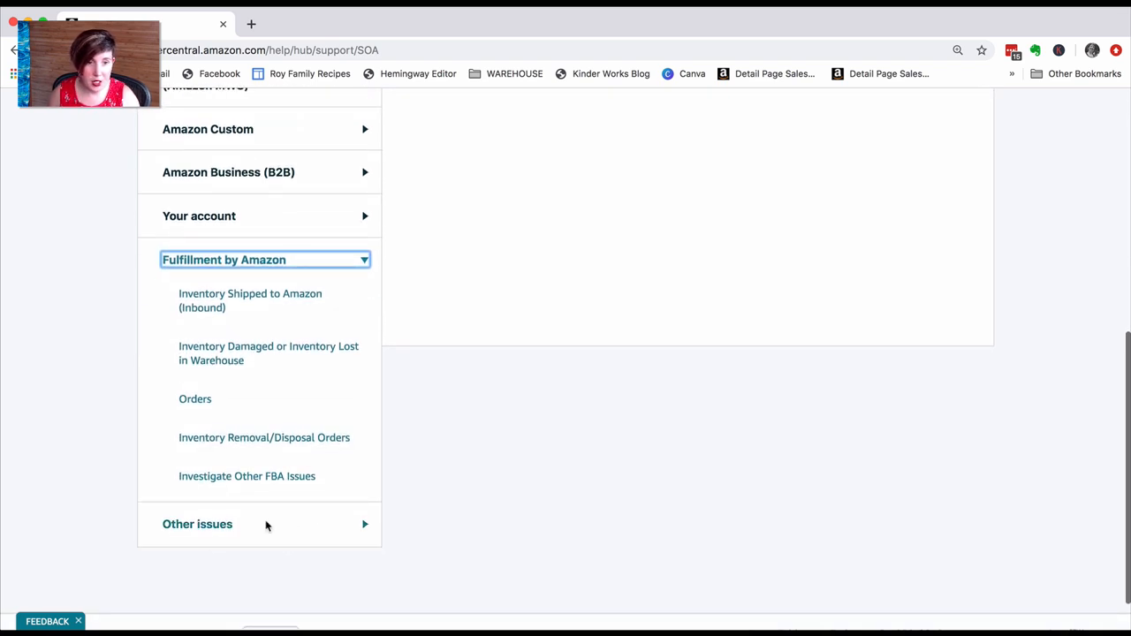
left_click(248, 477)
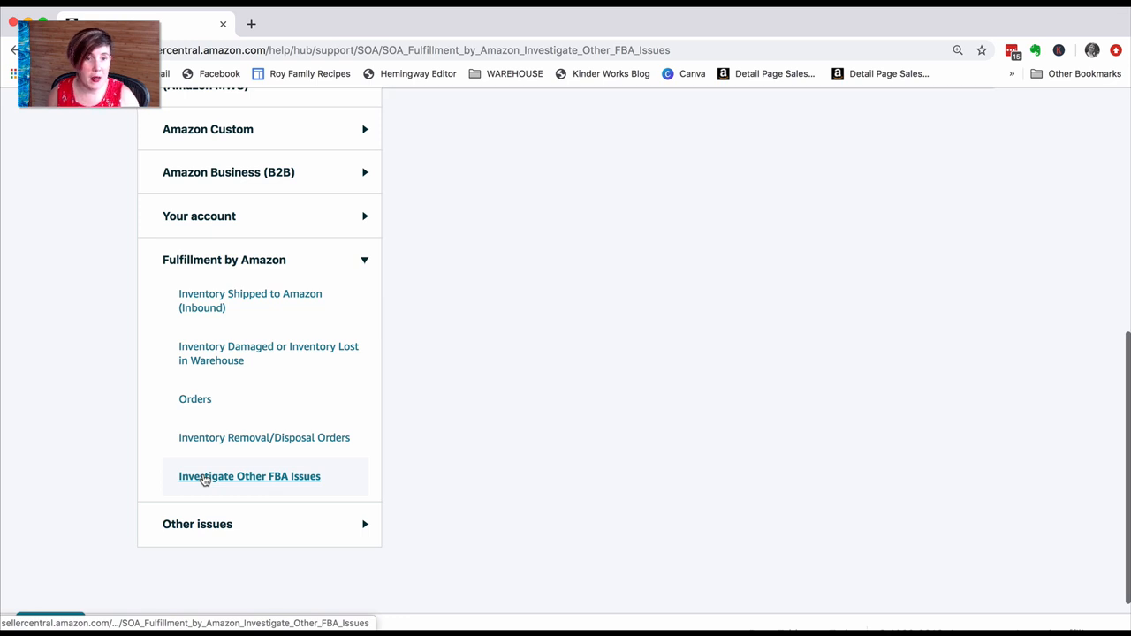
- Load the 'What issue do you need help with?' list with its five FBA options in view
left_click(249, 478)
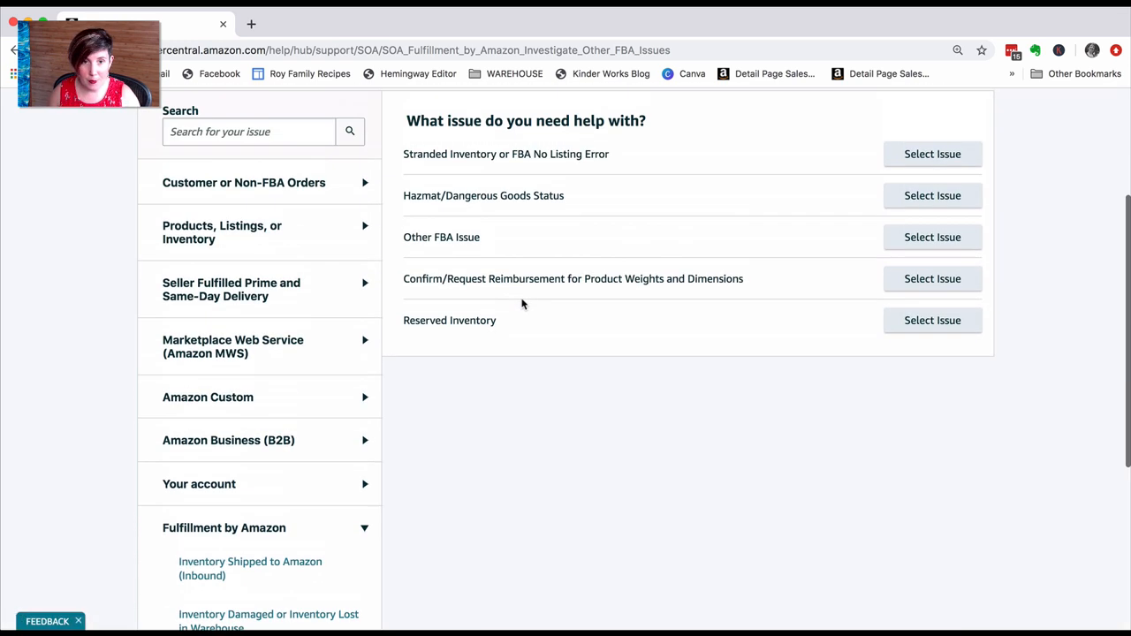
scroll("up", 3)
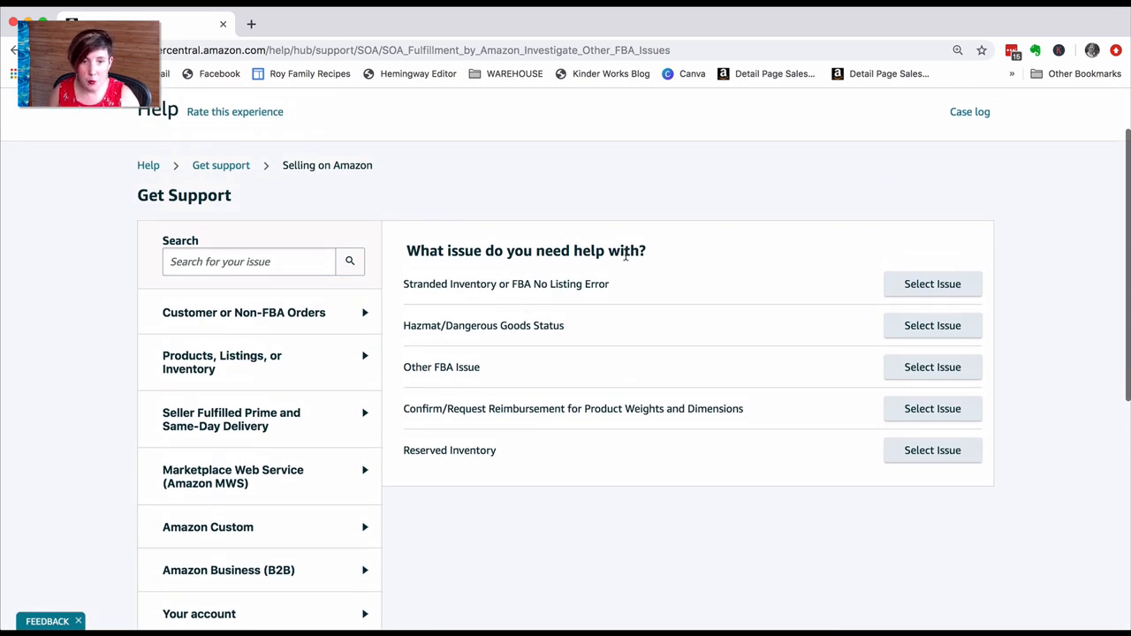
mouse_move(767, 324)
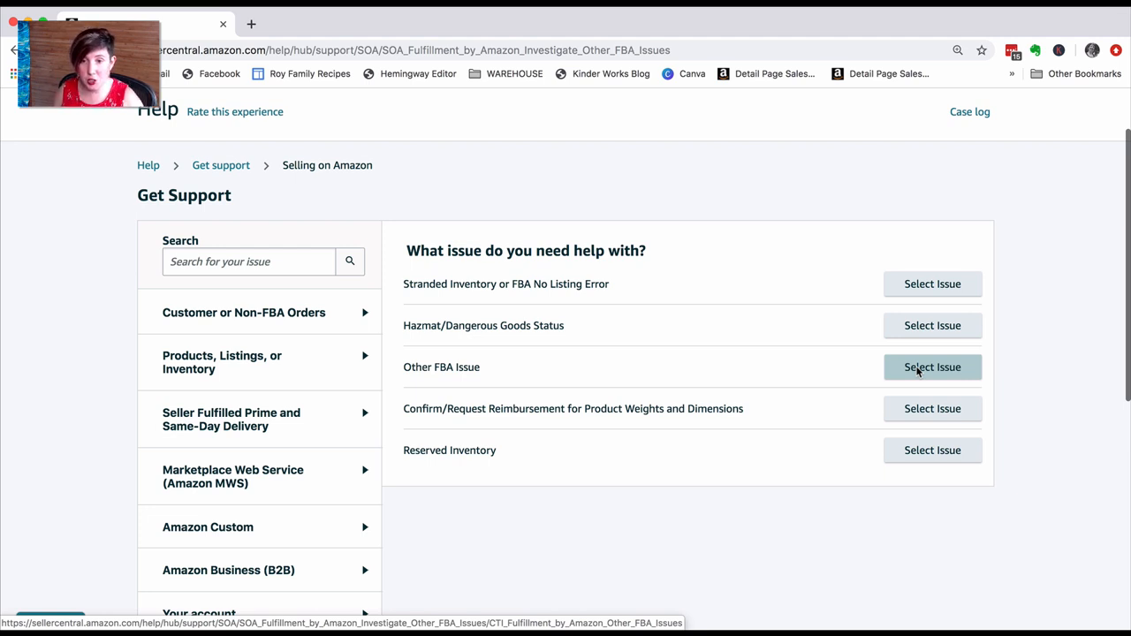
- Select Other FBA Issue to reach its contact form with description, ASIN and email fields
left_click(933, 366)
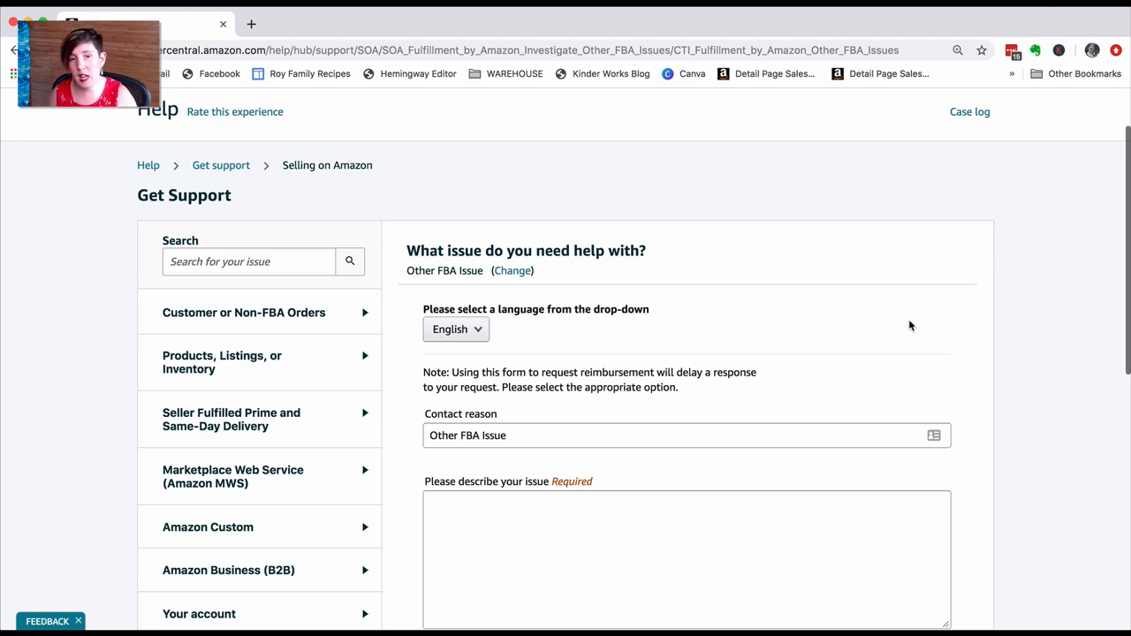
scroll("down", 3)
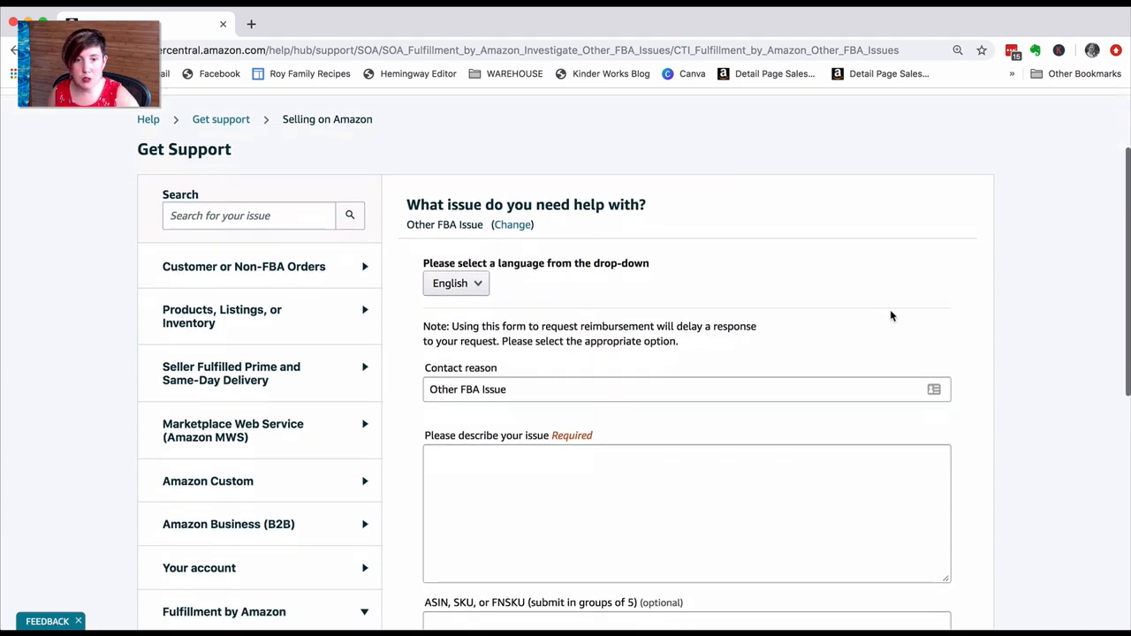
scroll("down", 3)
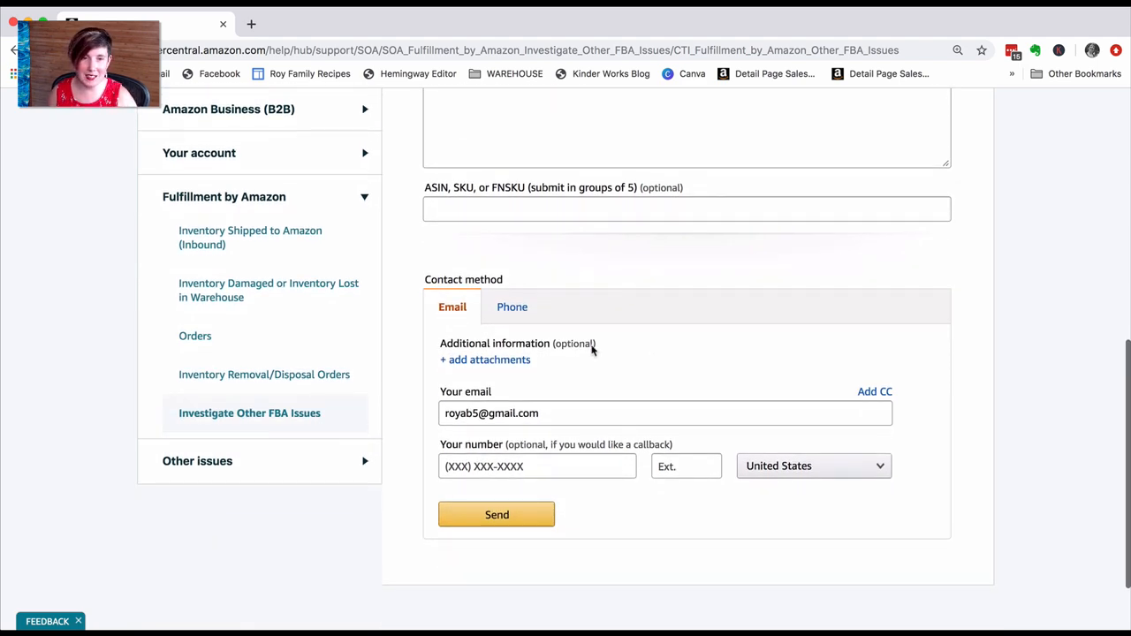
mouse_move(499, 346)
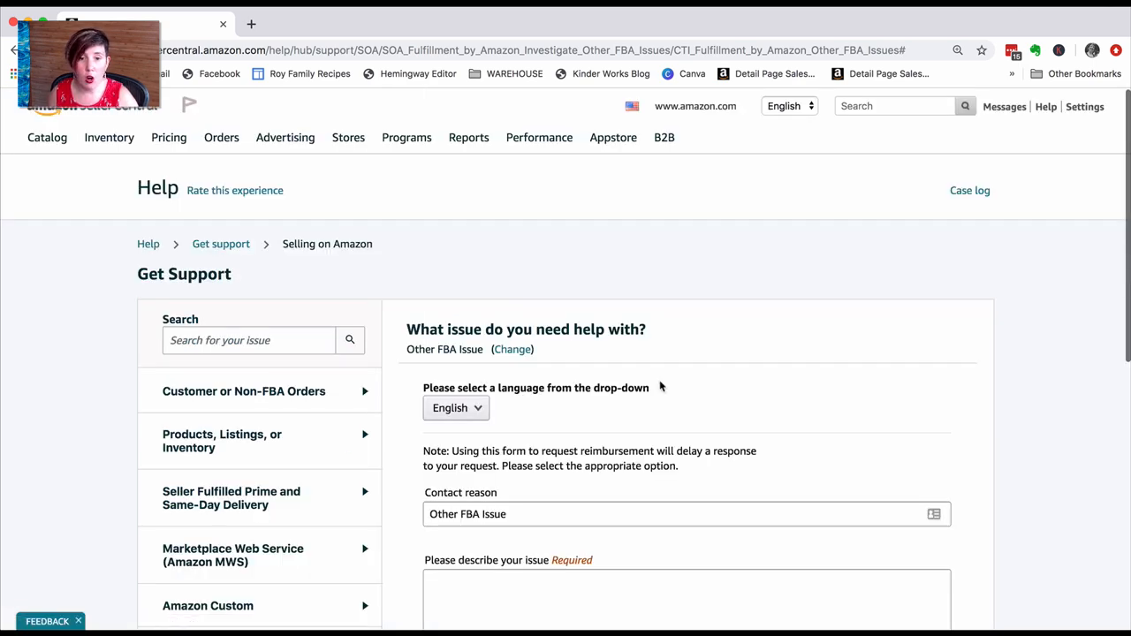
- Scroll the contact form to the Phone contact method with number field and Call me now
scroll("down", 3)
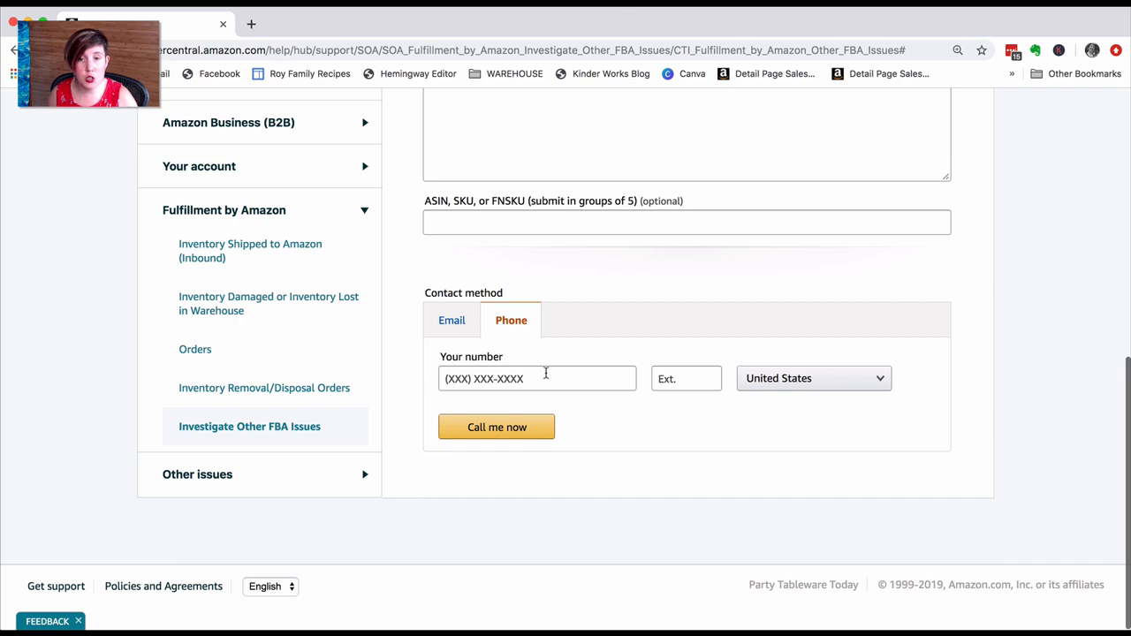
mouse_move(509, 497)
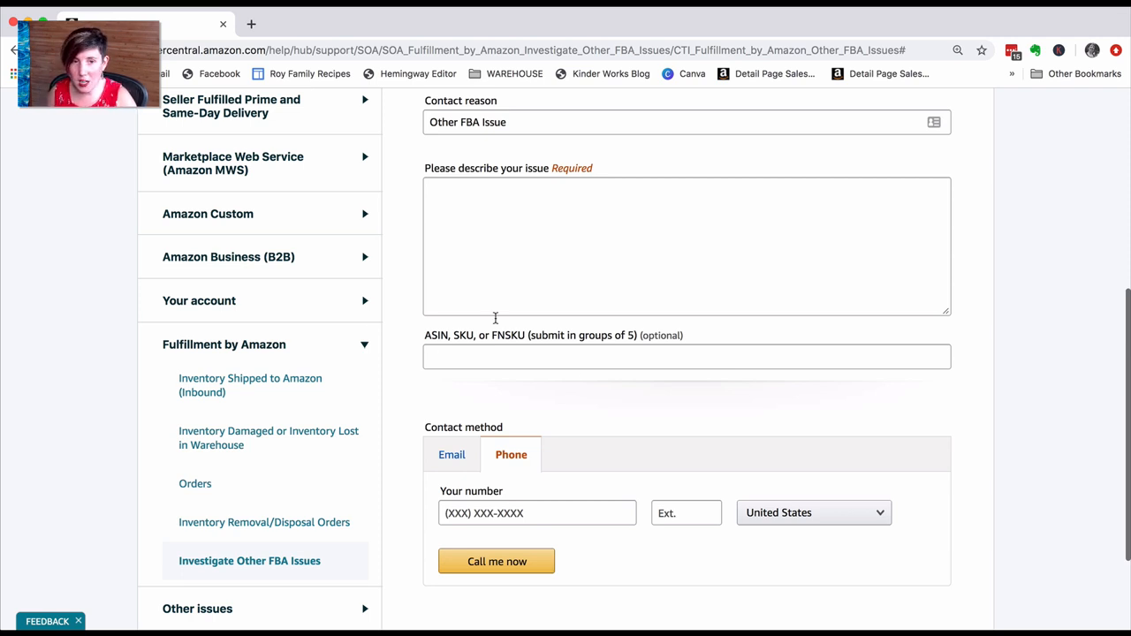
mouse_move(583, 440)
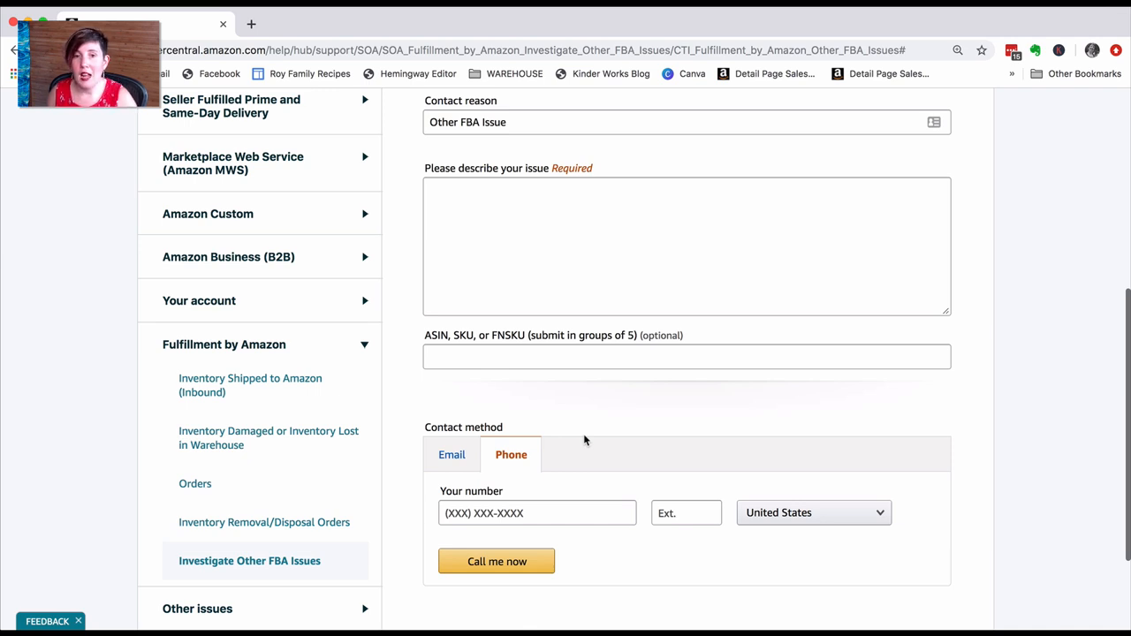